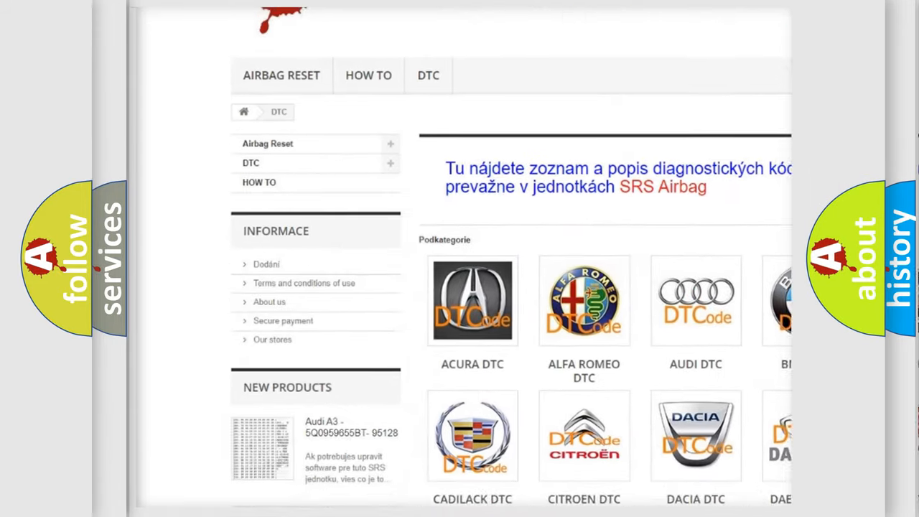
scroll("down", 3)
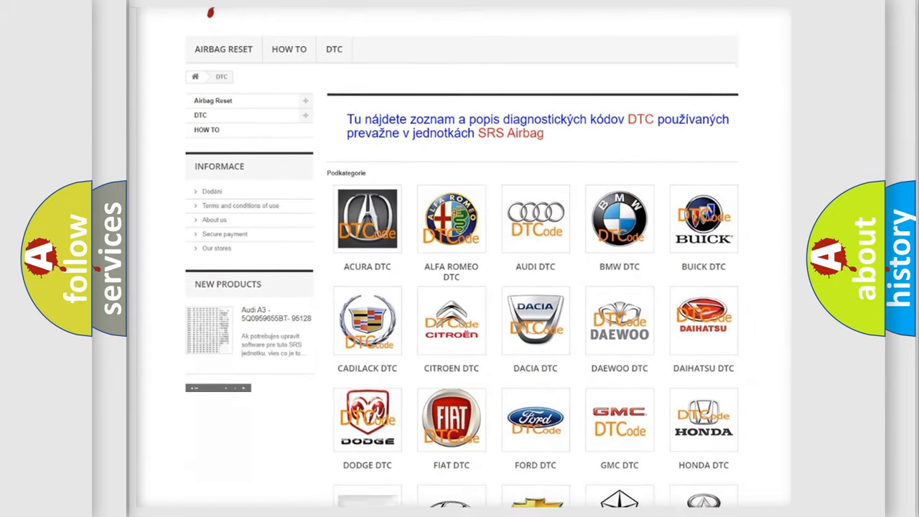
scroll("down", 3)
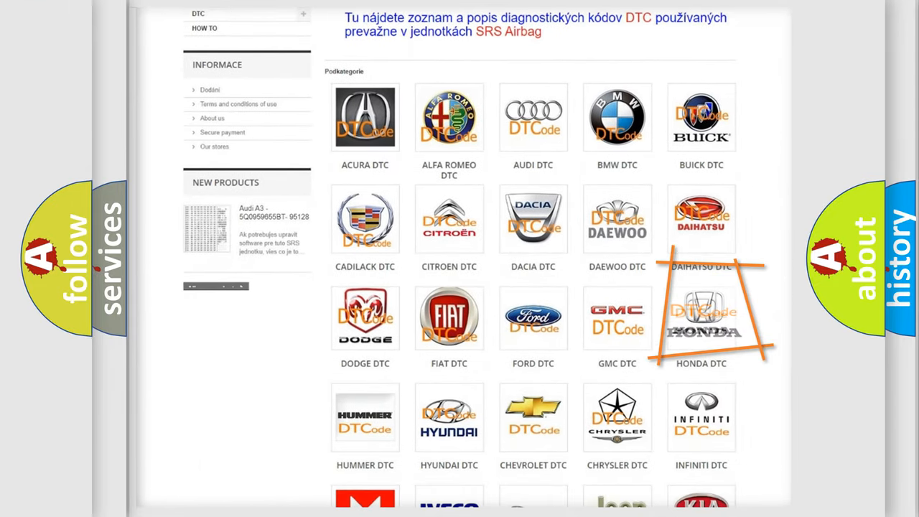